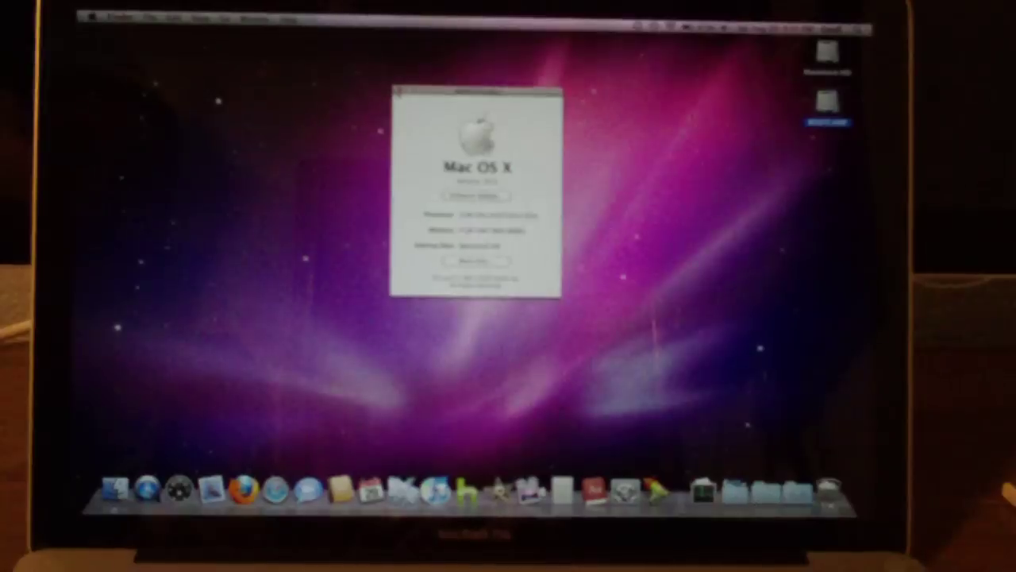
# - Close the About This Mac window, leaving the empty desktop
pyautogui.click(89, 18)
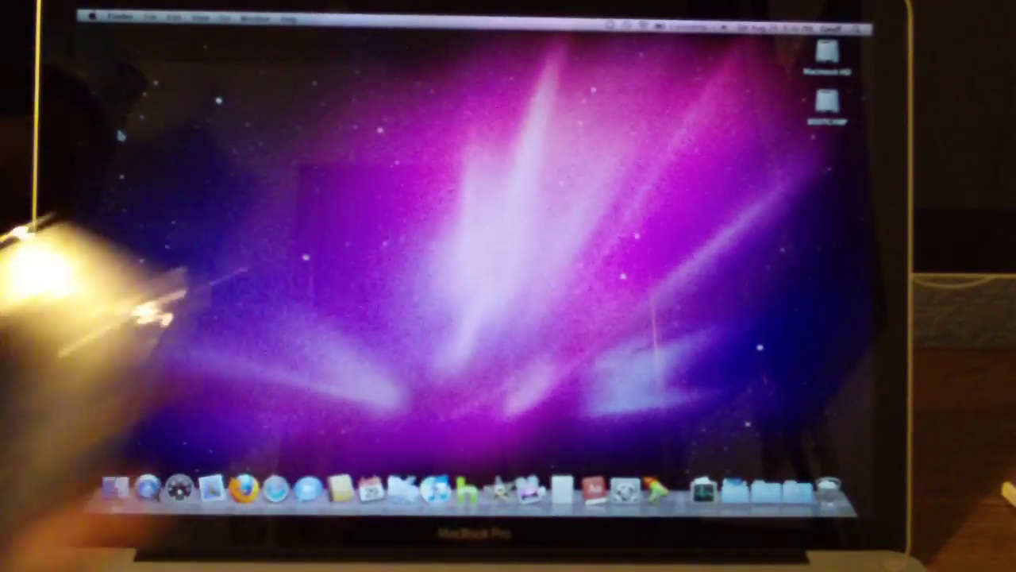
# - Choose Shut Down from the Apple menu to bring up the shut-down confirmation
pyautogui.click(88, 18)
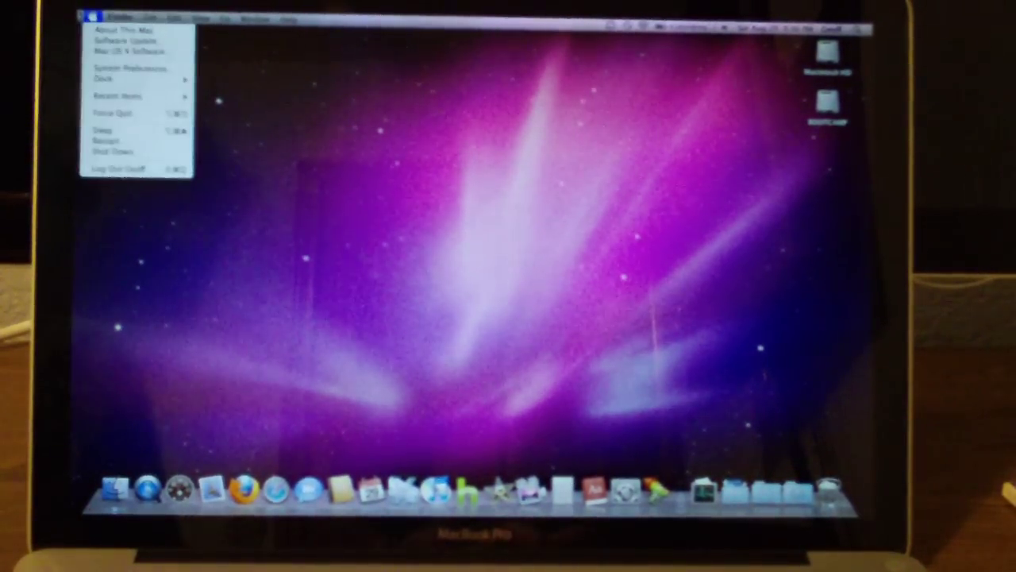
pyautogui.click(105, 140)
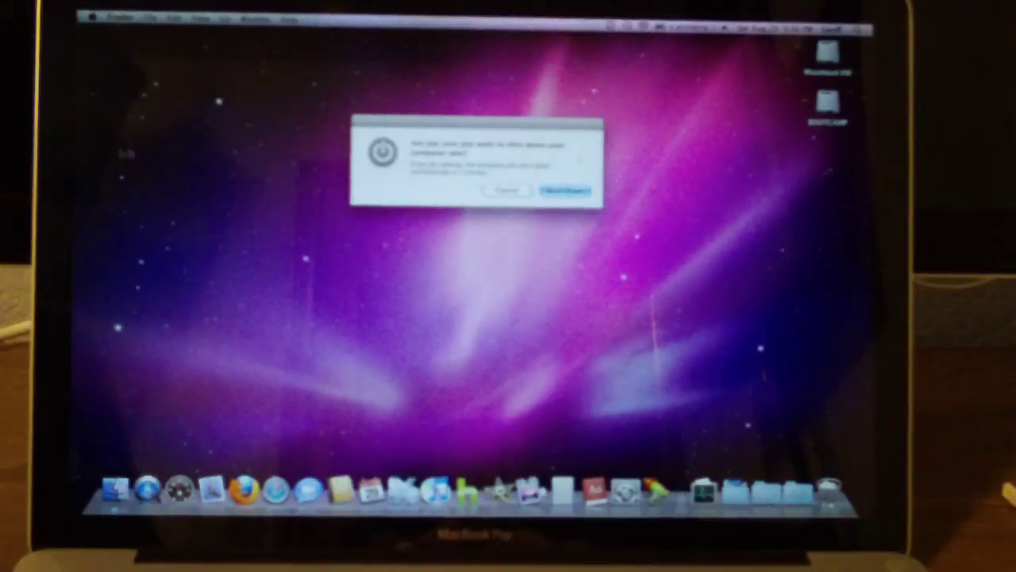